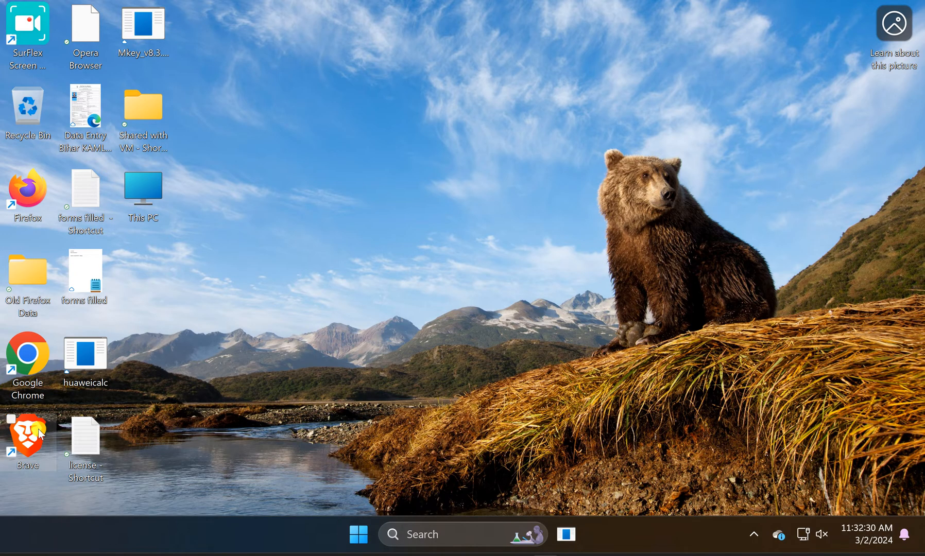
Launch the Brave browser from its desktop shortcut
double_click(28, 429)
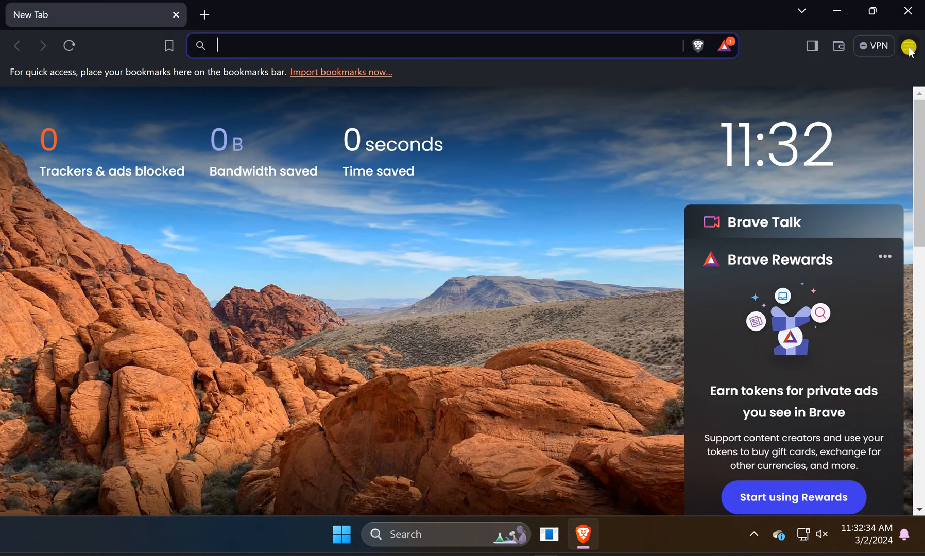
Reach Brave's Extensions page from the main menu
click(908, 45)
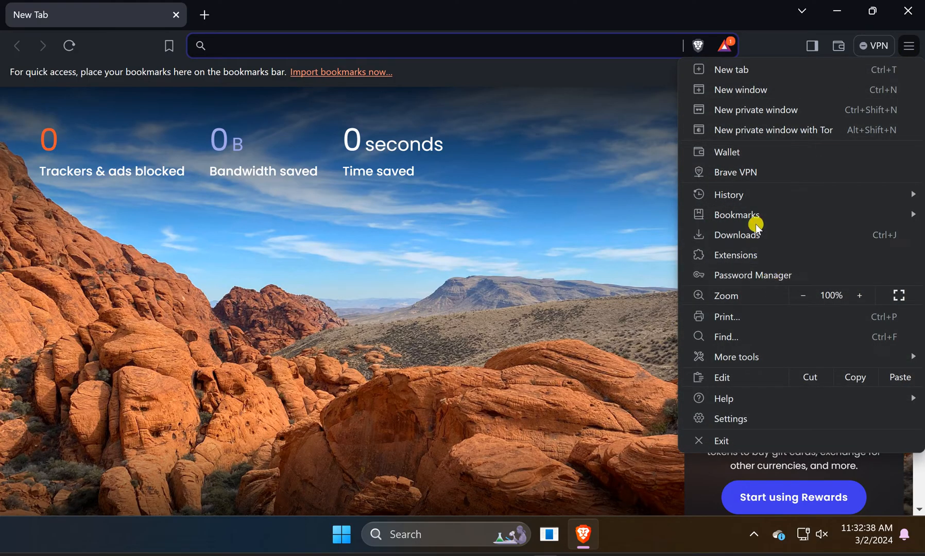
mouse_move(774, 254)
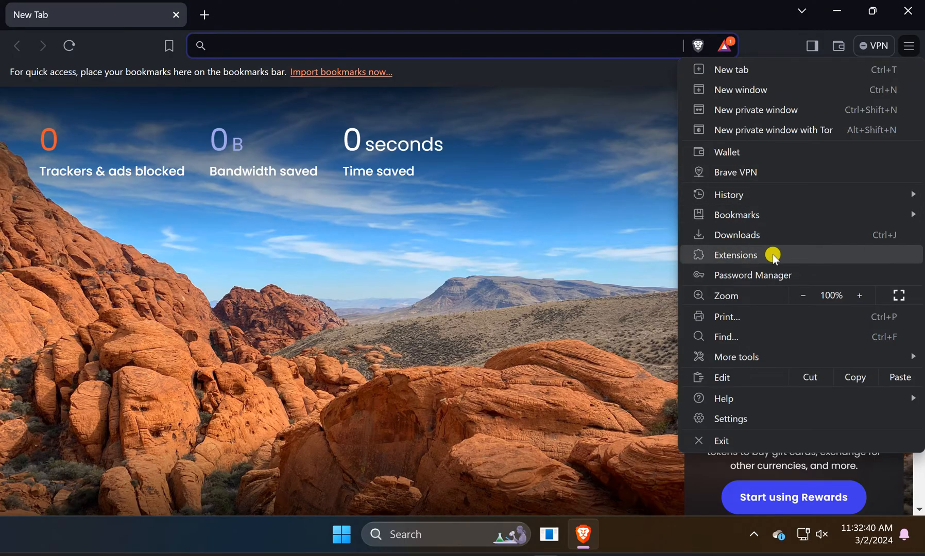
click(735, 254)
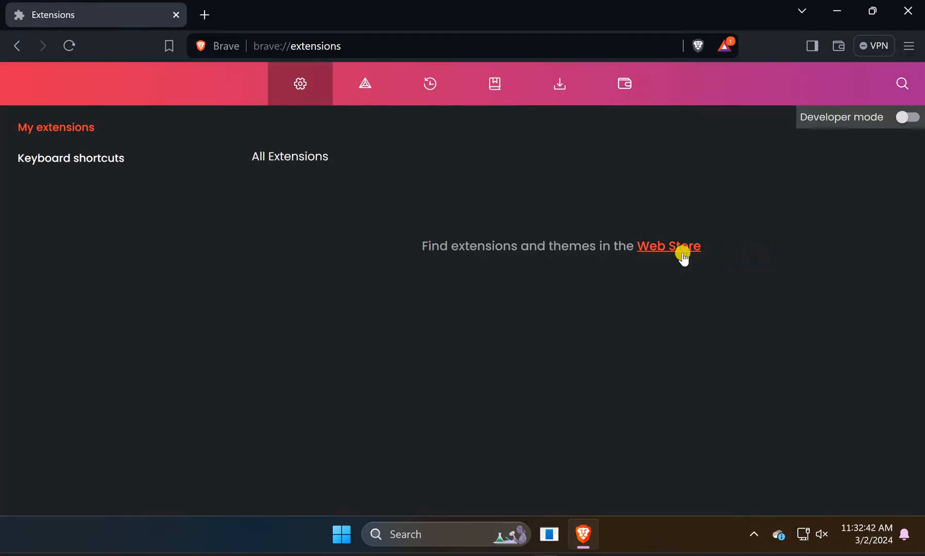
mouse_move(667, 249)
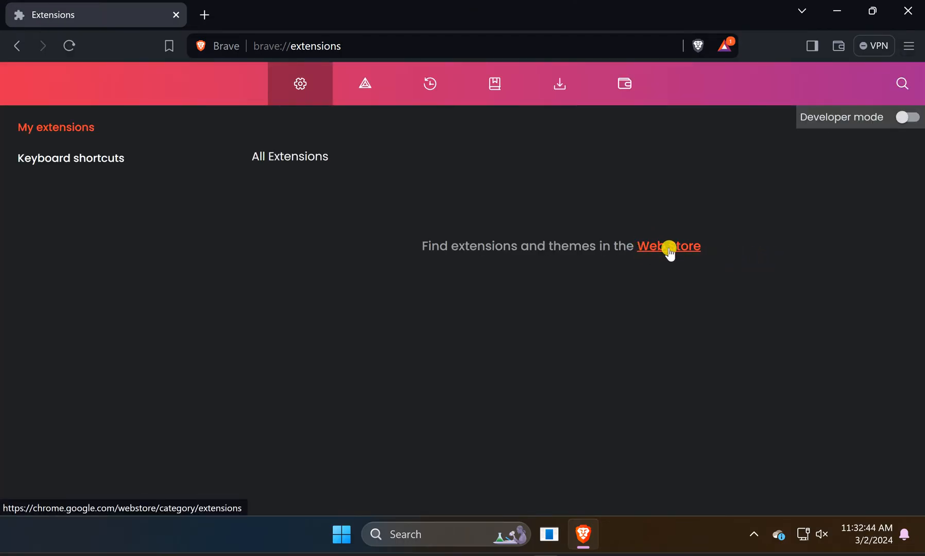
Find AdGuard AdBlocker in the Chrome Web Store by searching 'adgu' and open its page
click(669, 246)
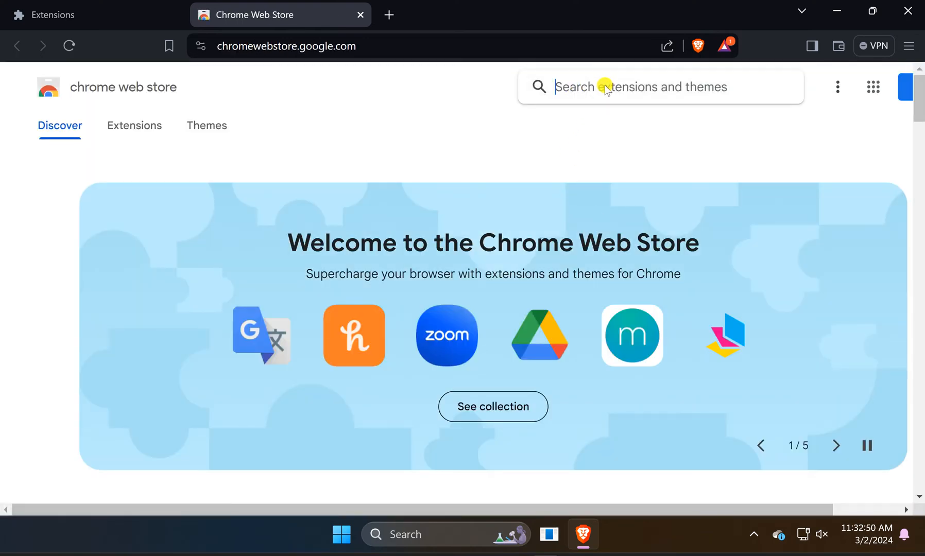
text(adguard adblocker)
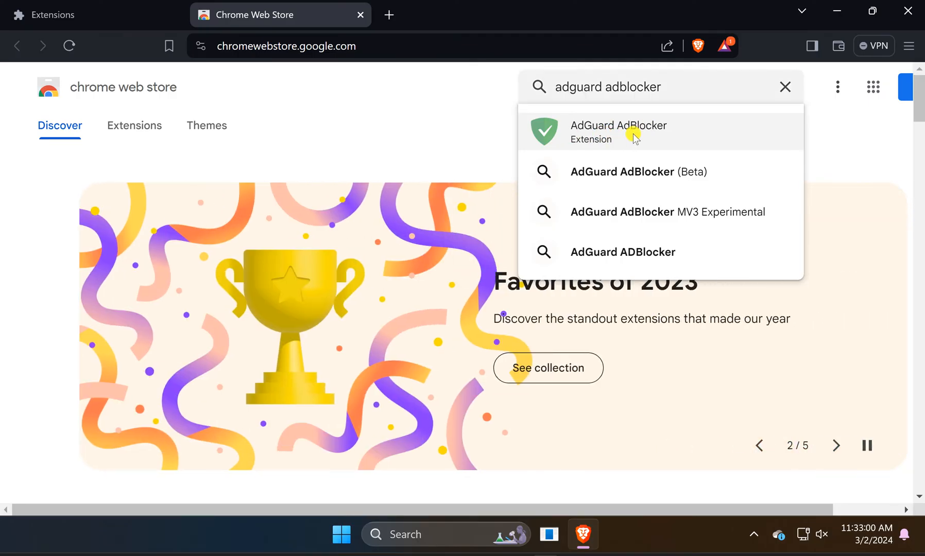
click(632, 131)
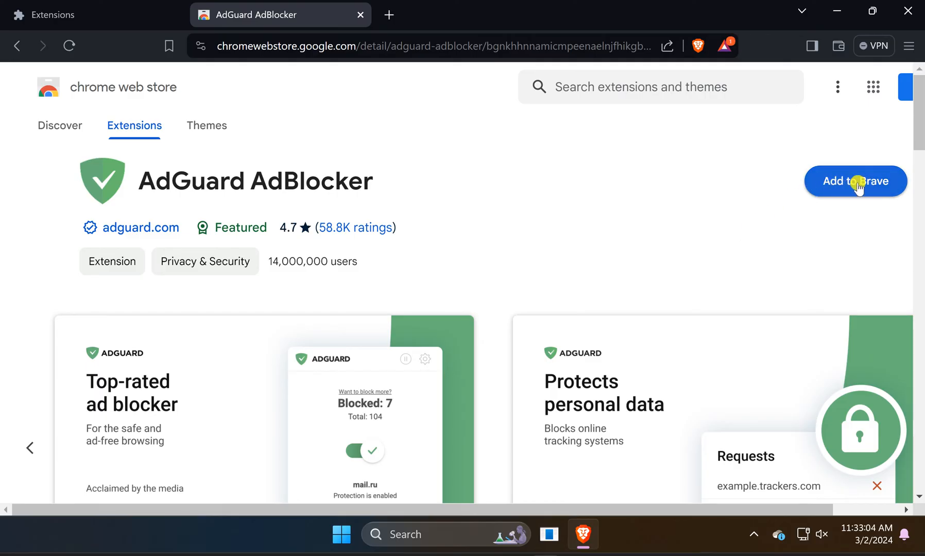
Add AdGuard AdBlocker to Brave and confirm the installation
click(855, 180)
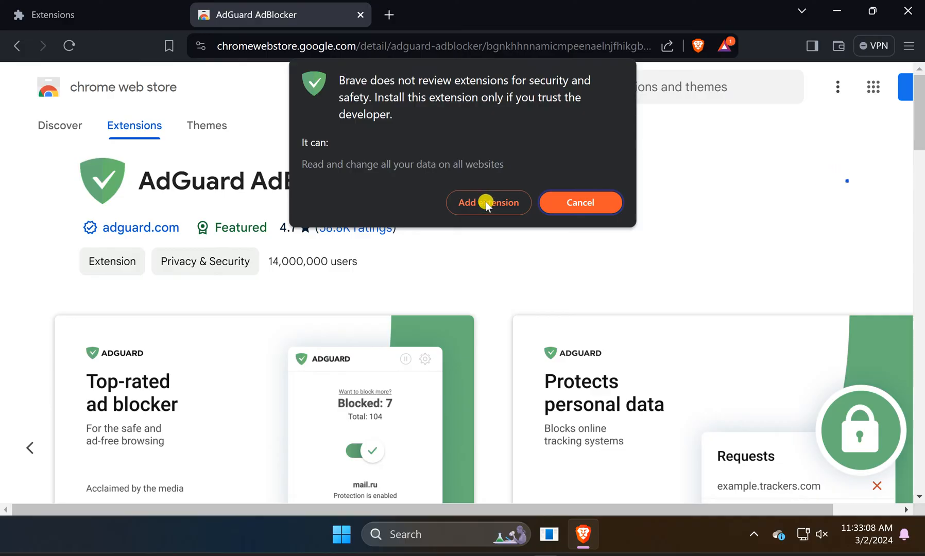
click(488, 201)
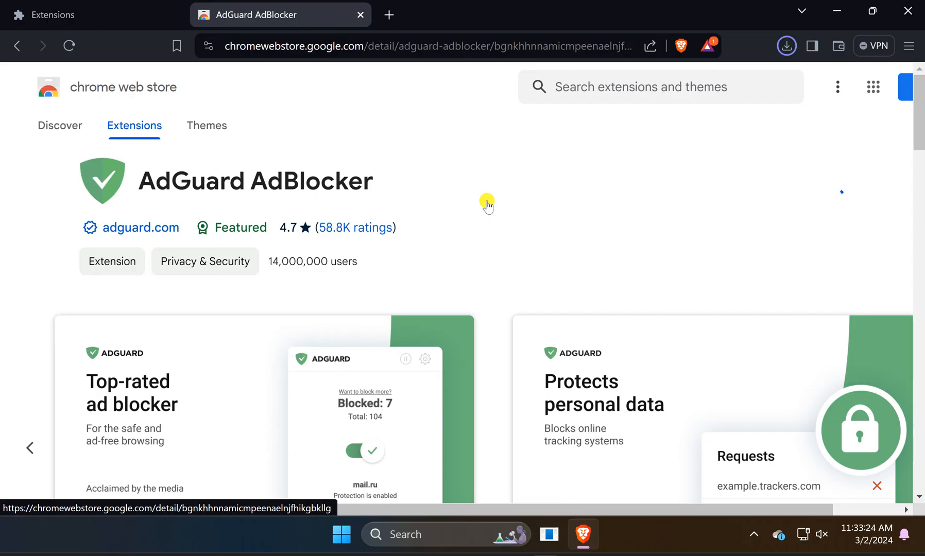
Switch to AdGuard's new tab while its filters database loads
click(786, 45)
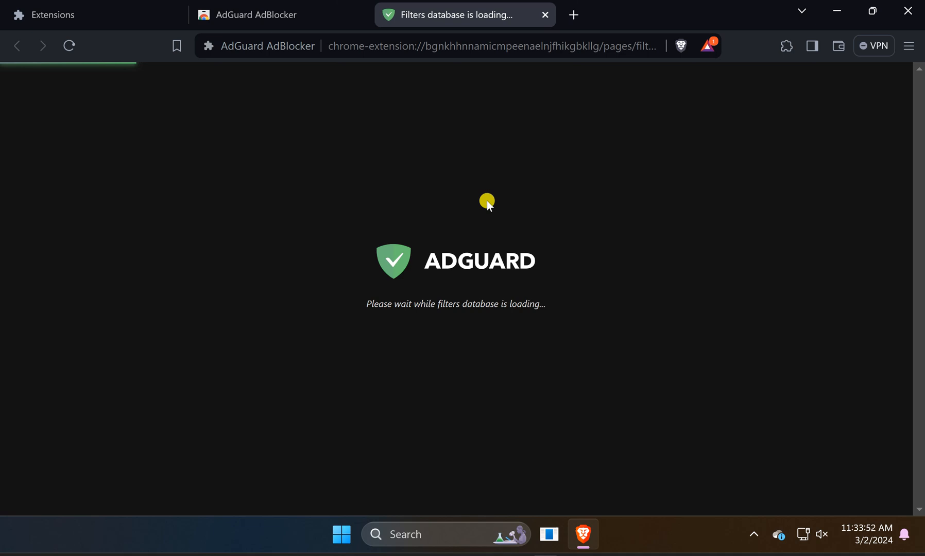
mouse_move(700, 538)
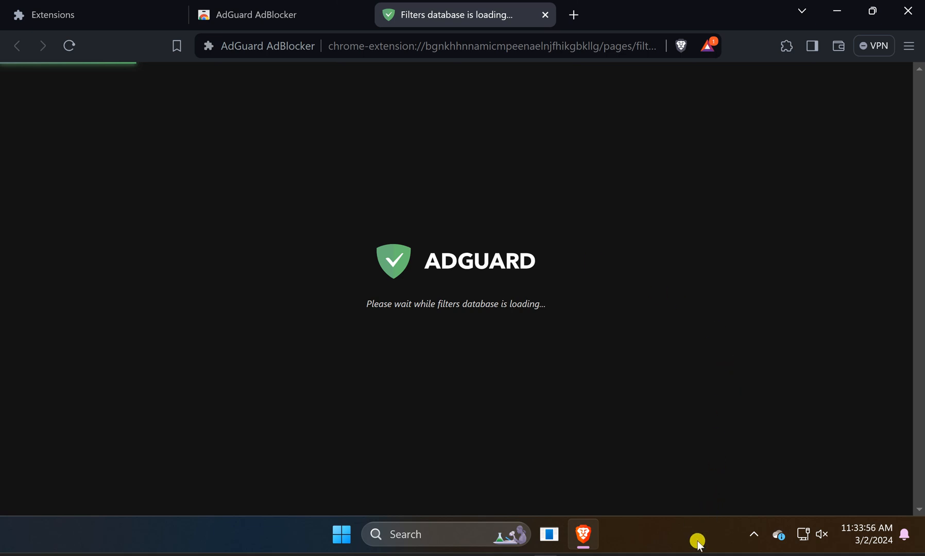